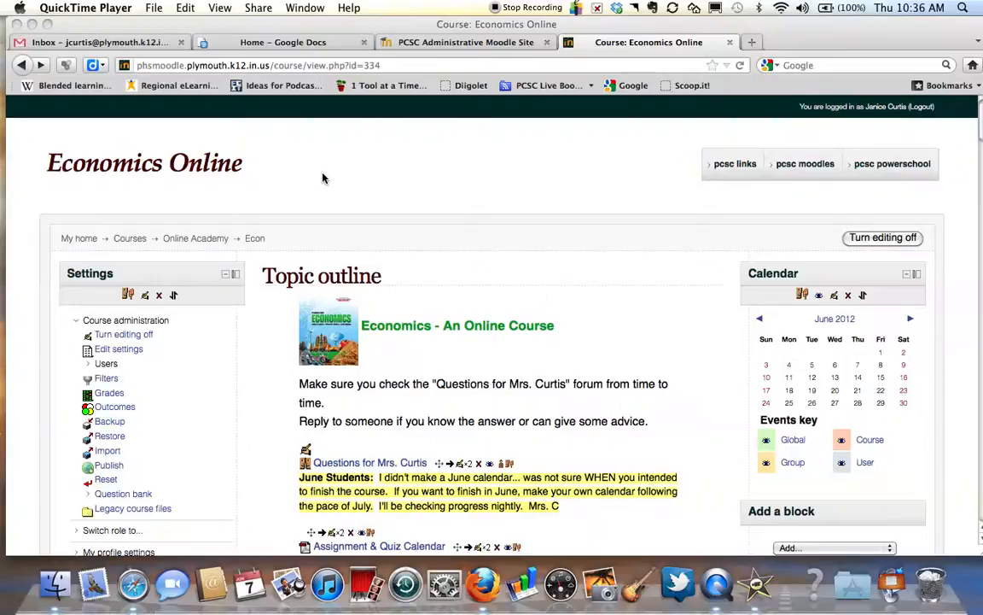
- Scroll down the Economics Online course page to review the topic outline and Chapter 1 resources
{"action": "scroll", "scroll_direction": "down", "scroll_amount": 3}
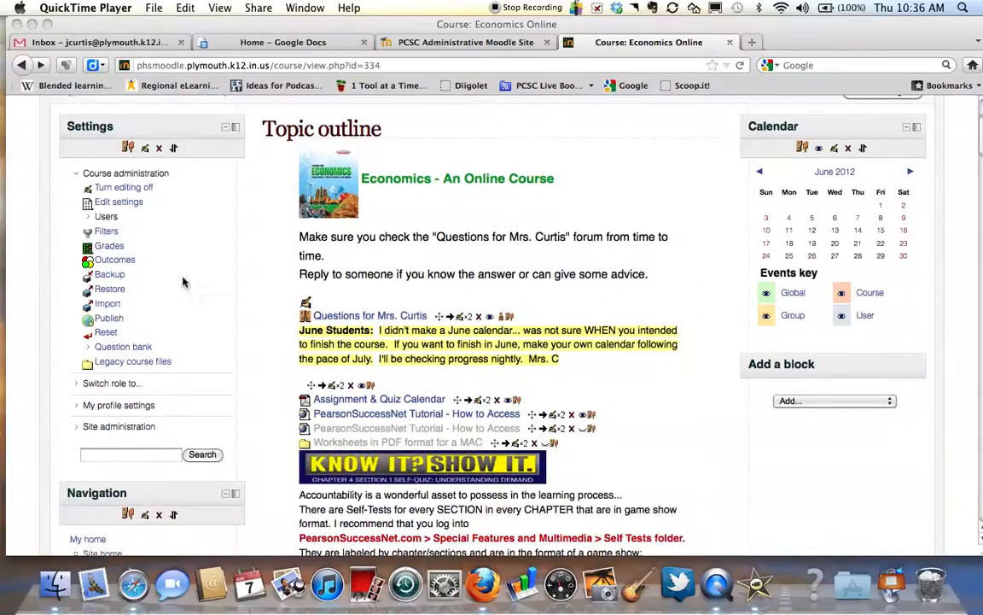
{"action": "mouse_move", "coordinate": [198, 326]}
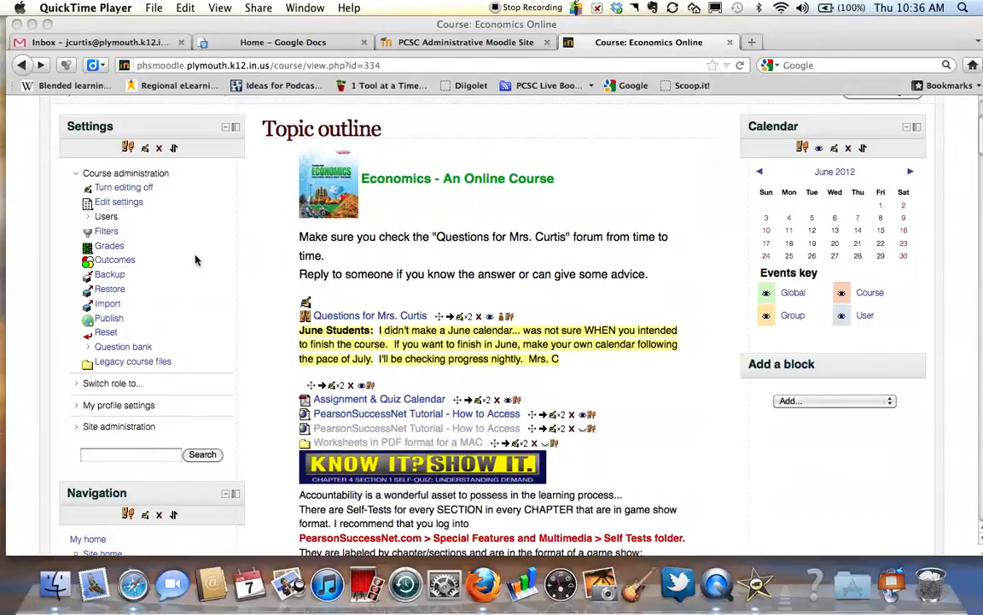
{"action": "scroll", "scroll_direction": "down", "scroll_amount": 3}
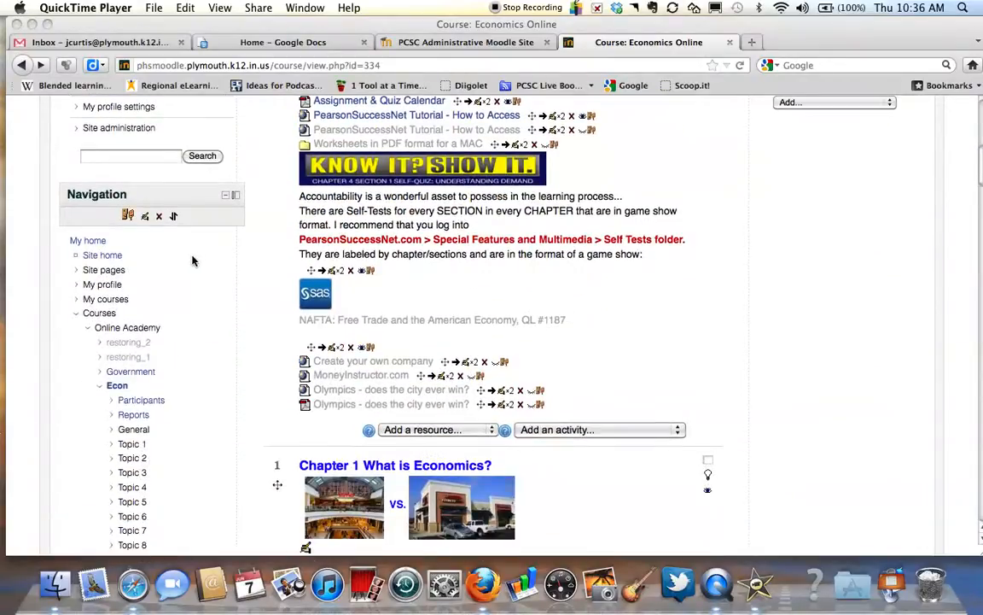
{"action": "scroll", "scroll_direction": "down", "scroll_amount": 3}
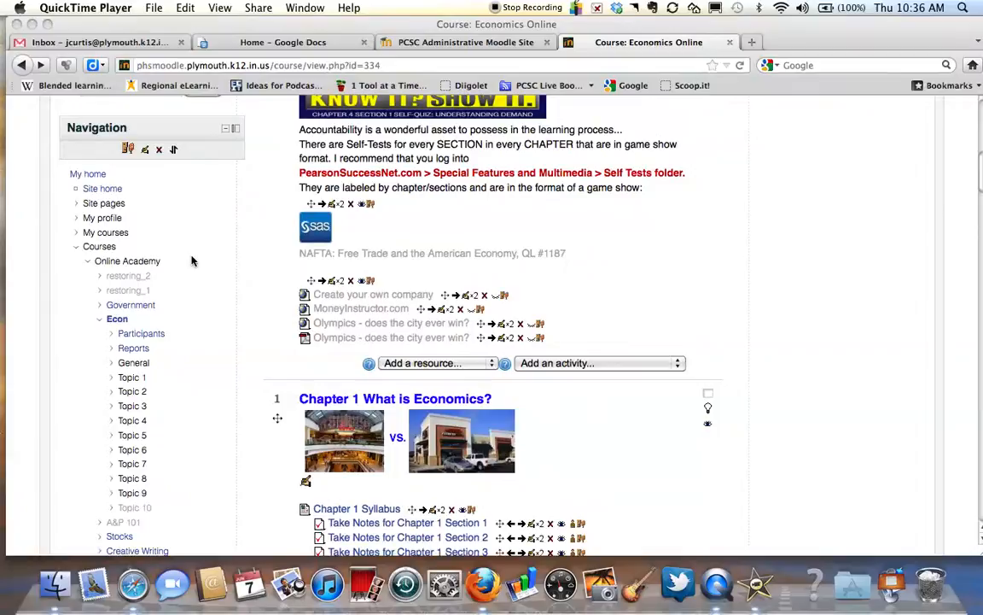
{"action": "scroll", "scroll_direction": "down", "scroll_amount": 3}
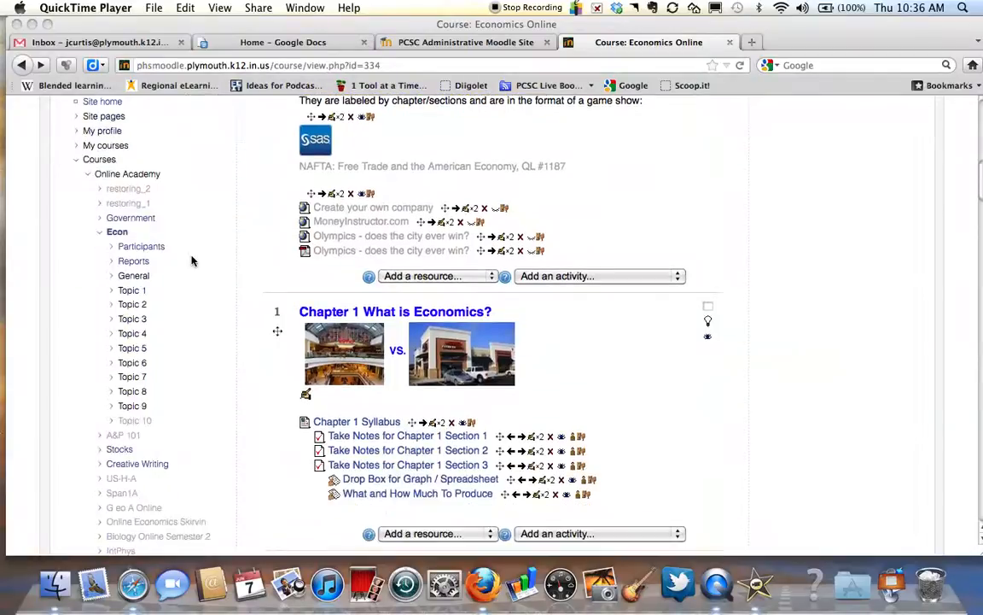
{"action": "scroll", "scroll_direction": "down", "scroll_amount": 3}
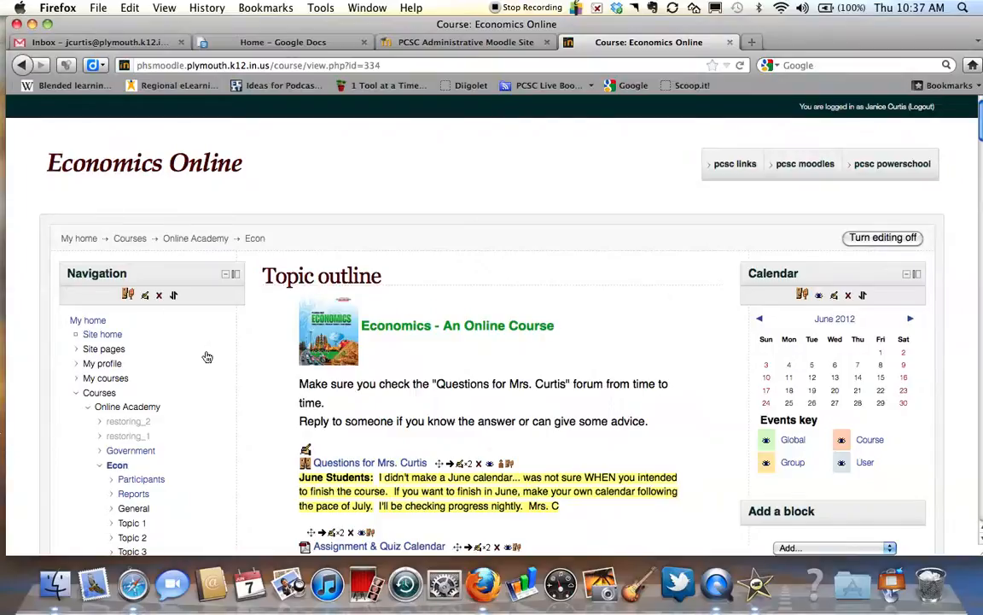
- Collapse and re-expand the Courses and Econ branches in the Navigation tree
{"action": "scroll", "scroll_direction": "down", "scroll_amount": 3}
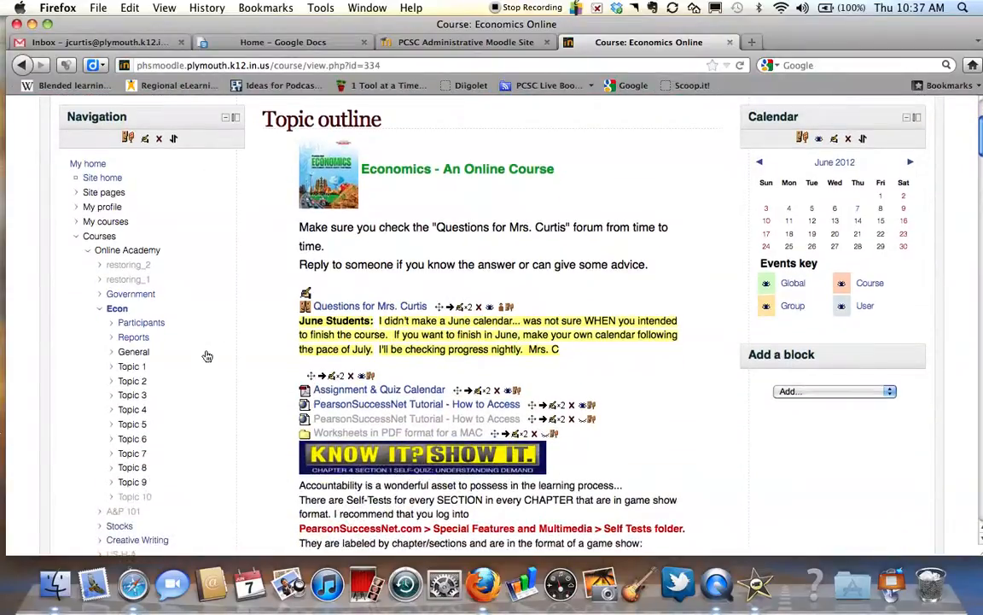
{"action": "mouse_move", "coordinate": [215, 365]}
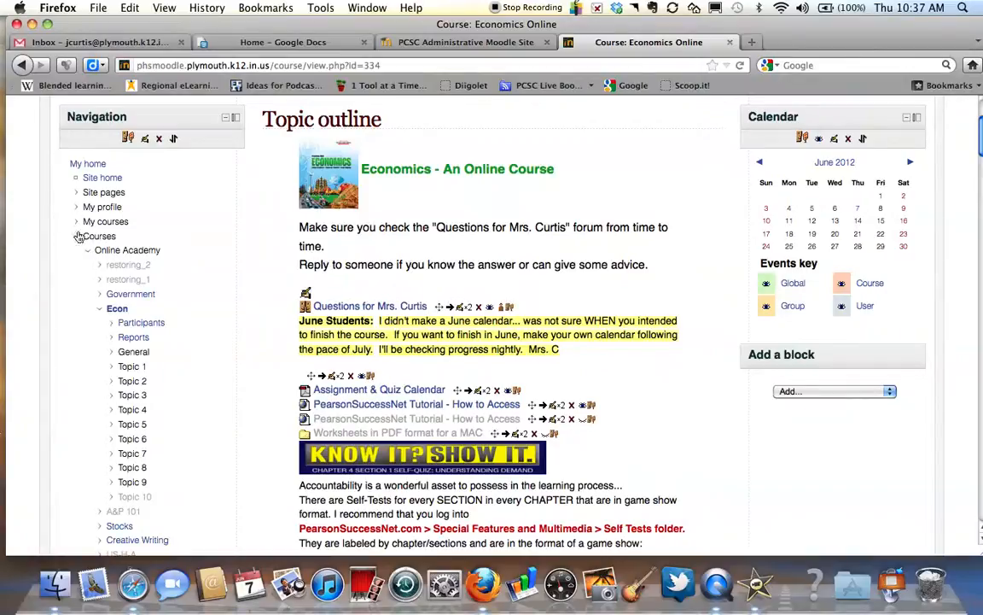
{"action": "left_click", "coordinate": [78, 235]}
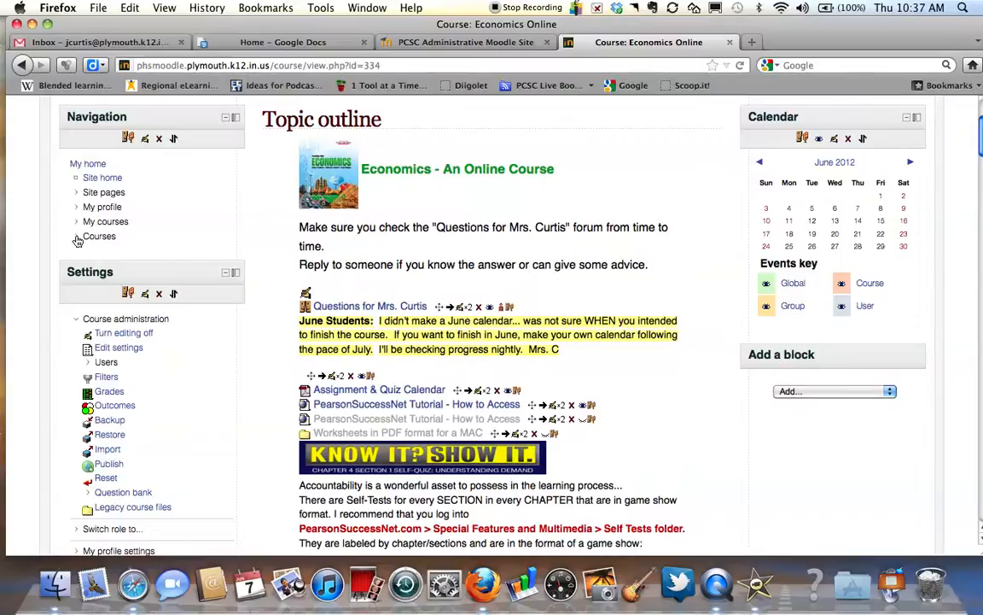
{"action": "left_click", "coordinate": [77, 236]}
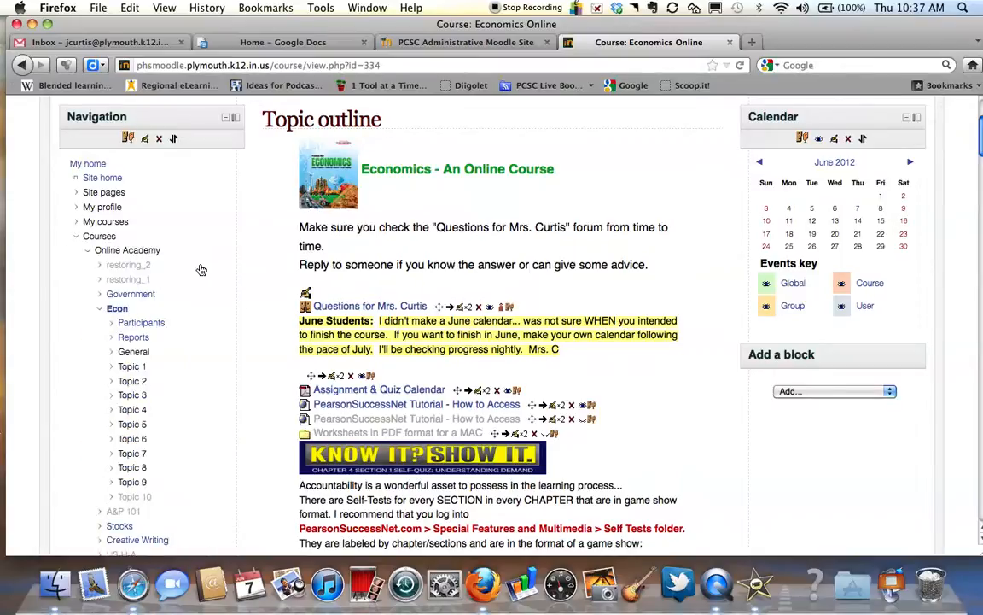
{"action": "scroll", "scroll_direction": "down", "scroll_amount": 3}
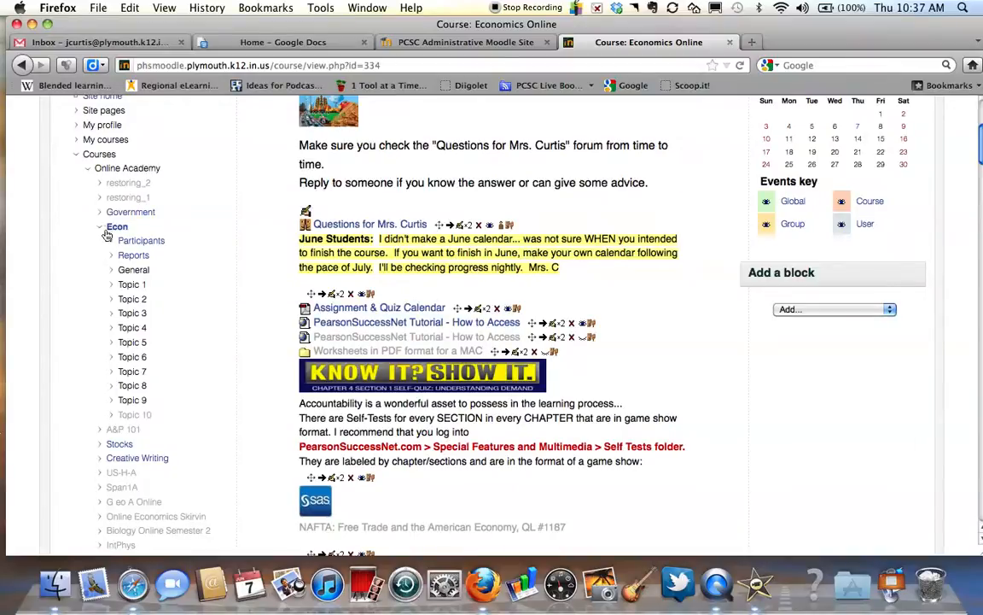
{"action": "left_click", "coordinate": [101, 226]}
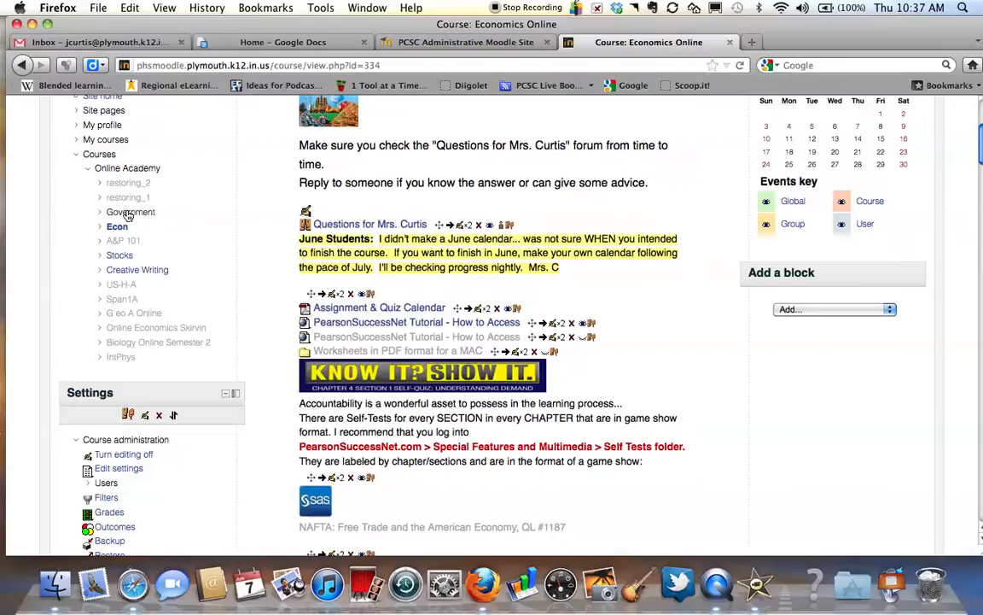
{"action": "left_click", "coordinate": [101, 225]}
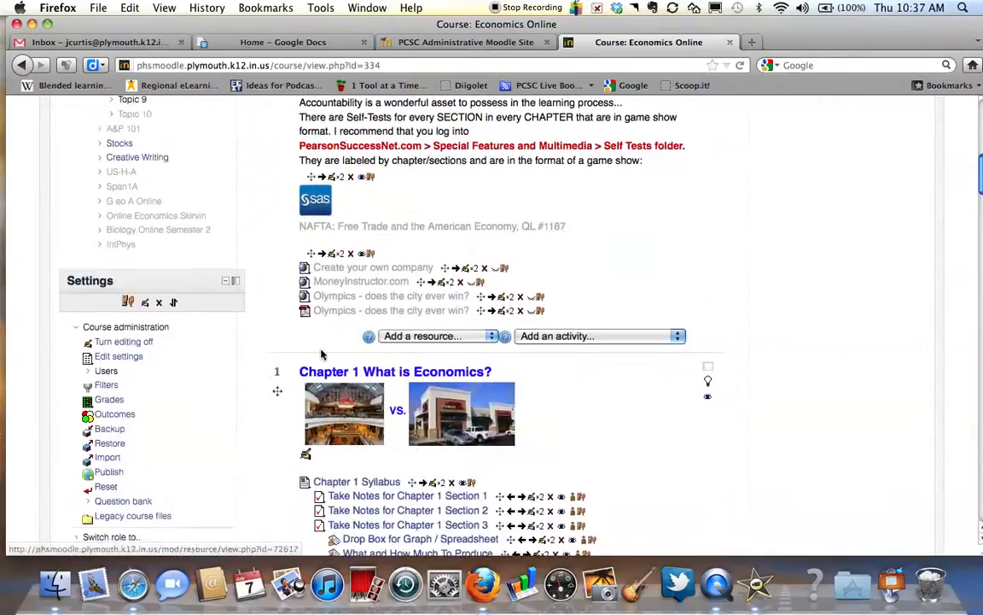
- Go to the Take Notes for Chapter 1 Section 1 quiz page
{"action": "scroll", "scroll_direction": "down", "scroll_amount": 3}
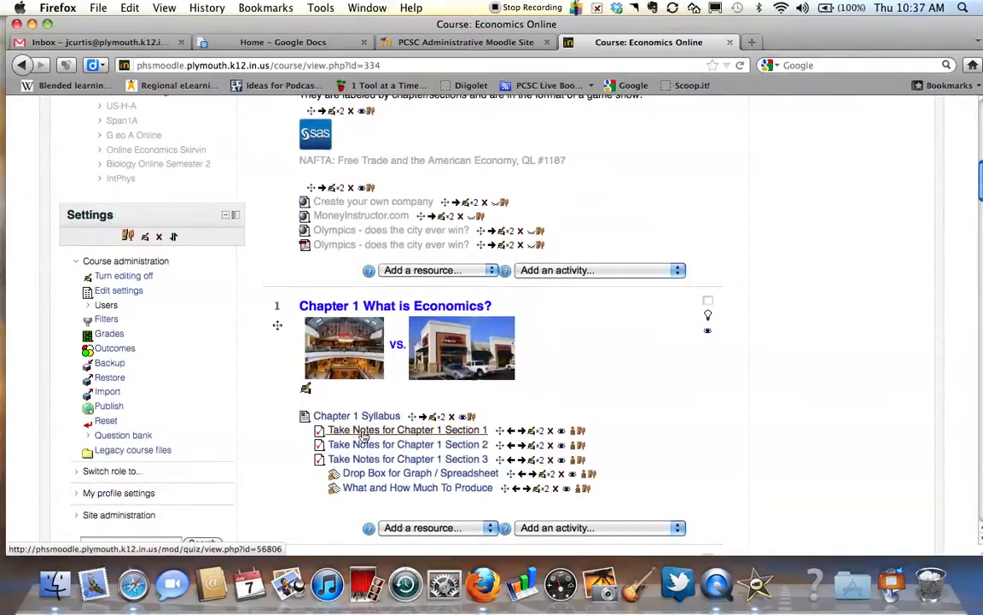
{"action": "left_click", "coordinate": [407, 430]}
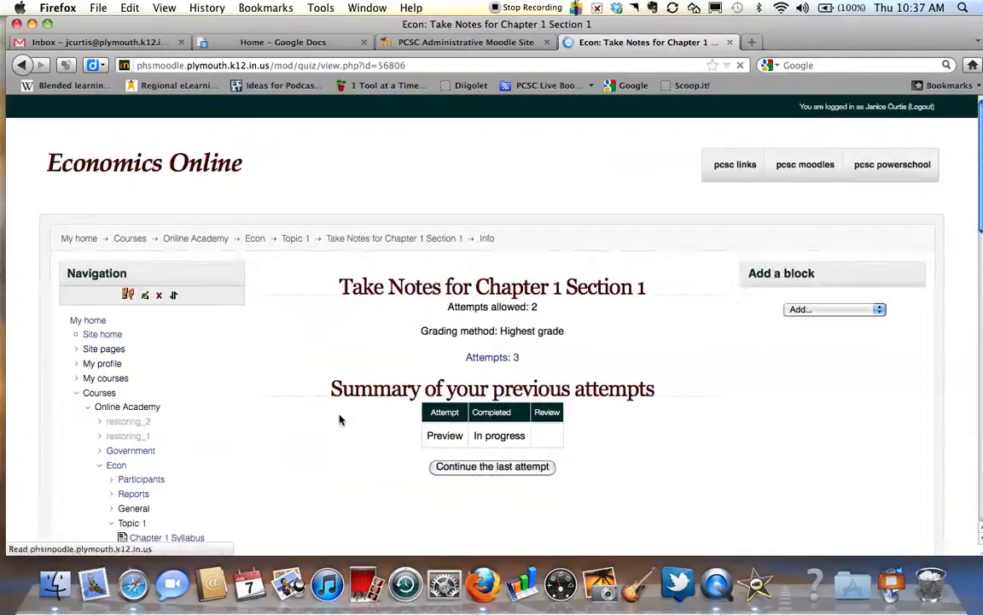
- Expand the quiz's Results node to show Grades, Responses, Statistics and Manual grading
{"action": "scroll", "scroll_direction": "down", "scroll_amount": 3}
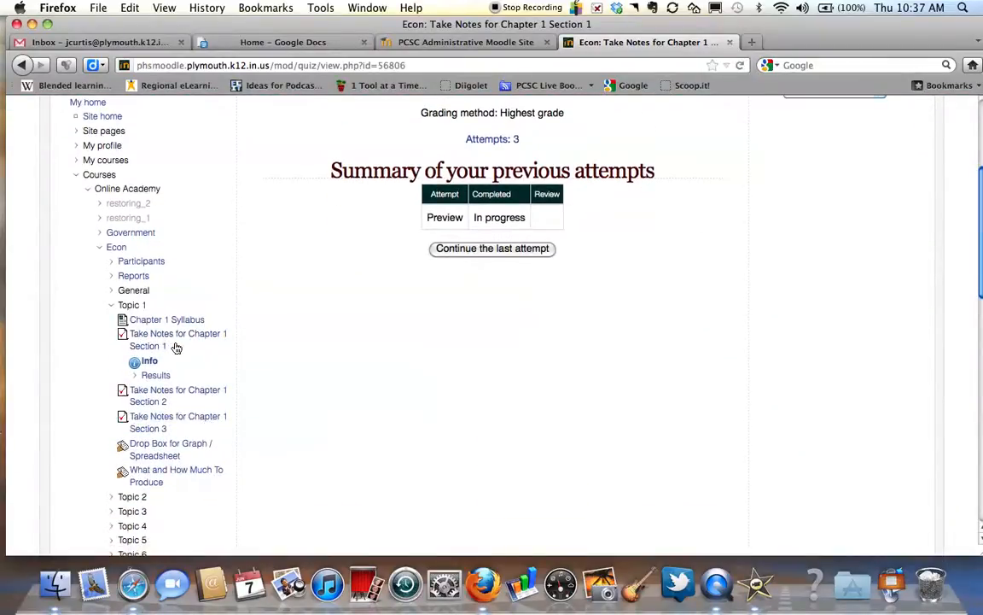
{"action": "mouse_move", "coordinate": [136, 379]}
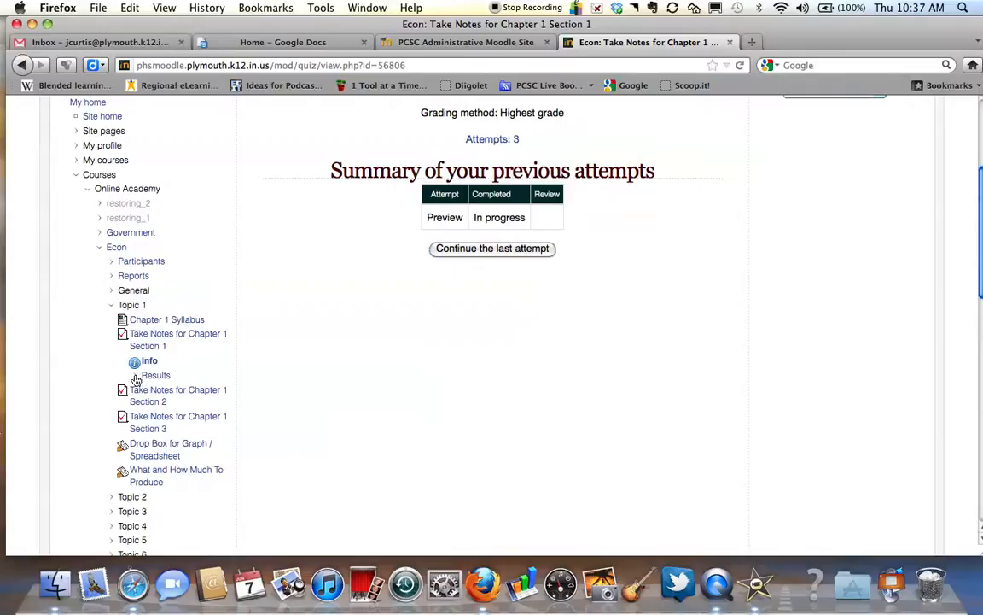
{"action": "left_click", "coordinate": [155, 376]}
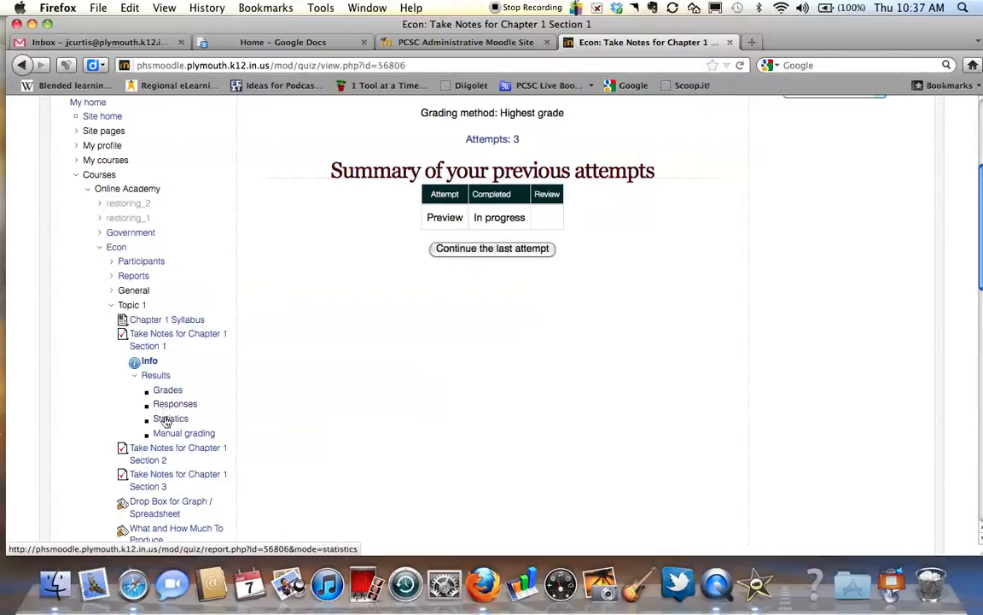
{"action": "mouse_move", "coordinate": [171, 419]}
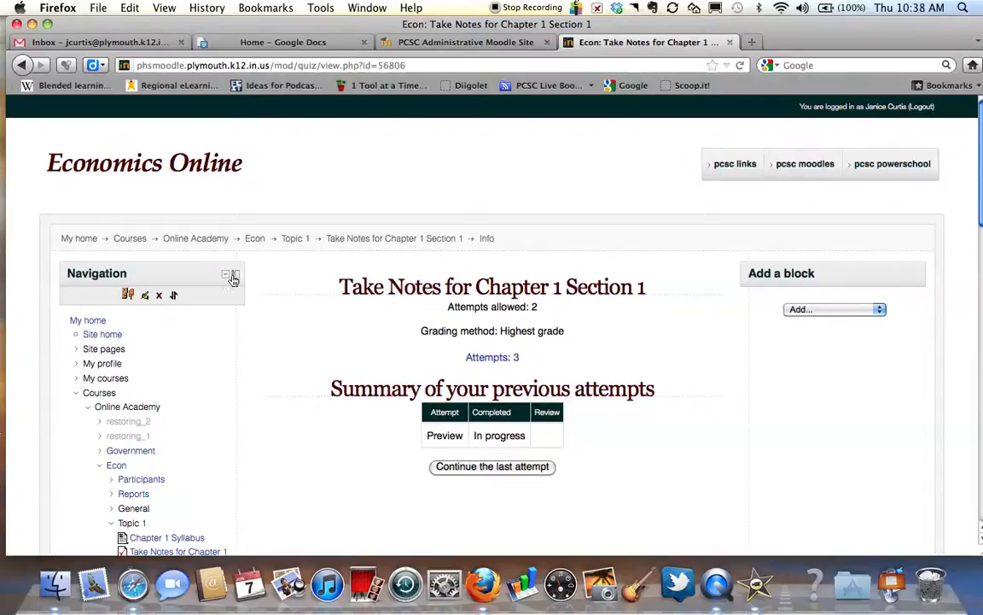
{"action": "mouse_move", "coordinate": [232, 277]}
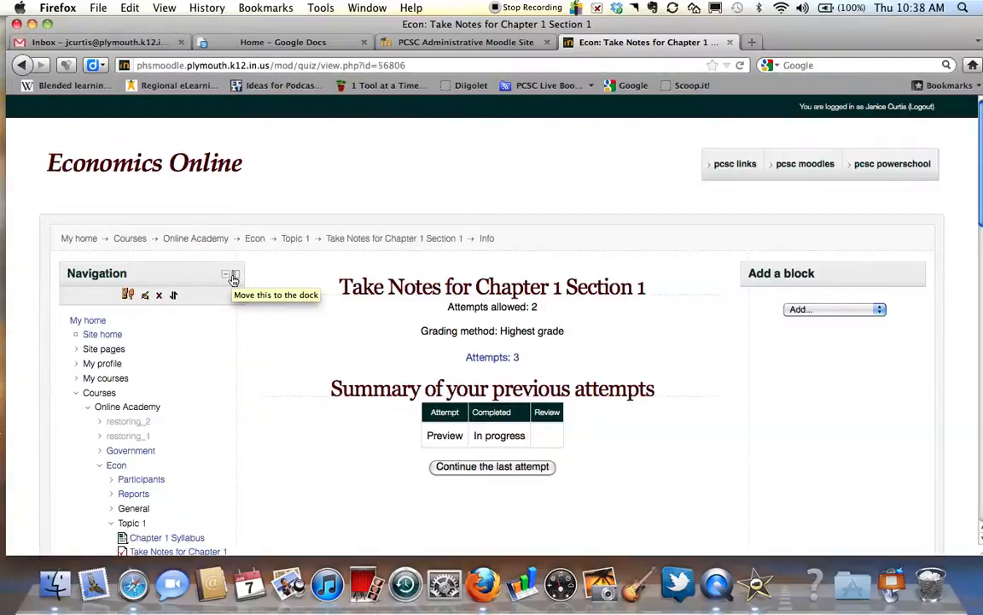
{"action": "mouse_move", "coordinate": [232, 276]}
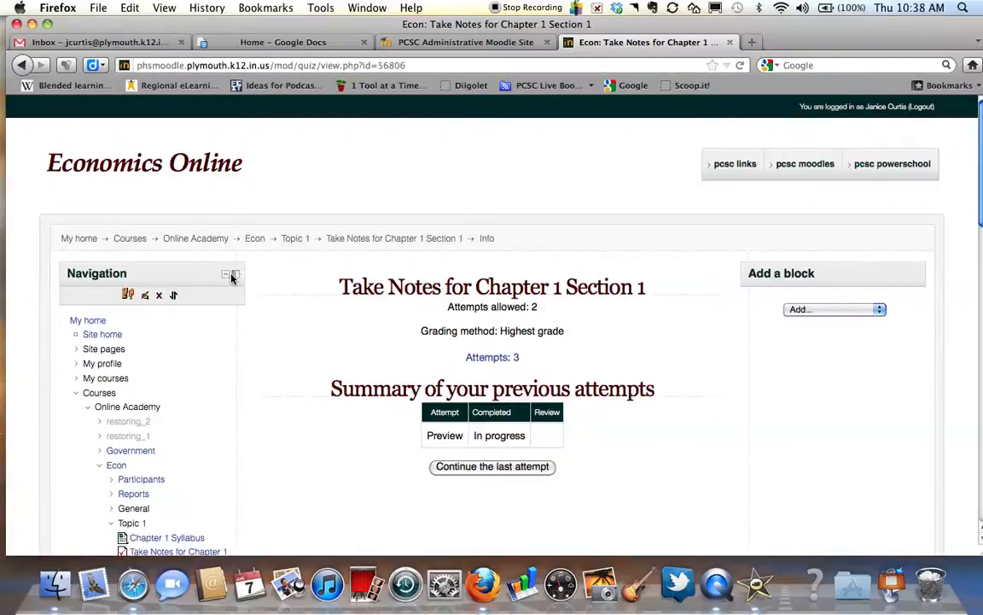
- Dock the Navigation block so the Settings block tops the left column
{"action": "left_click", "coordinate": [236, 273]}
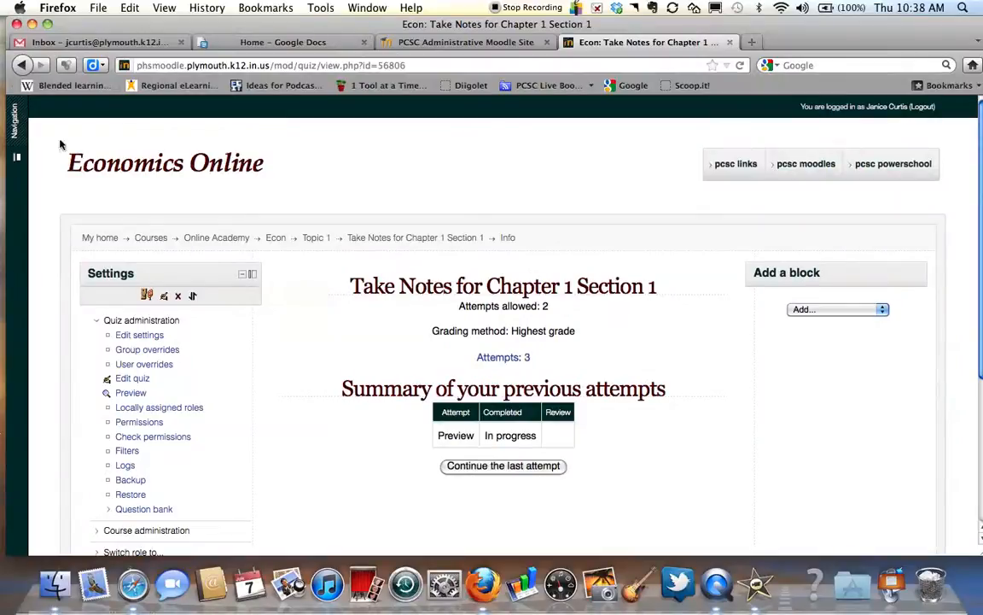
{"action": "left_click", "coordinate": [13, 123]}
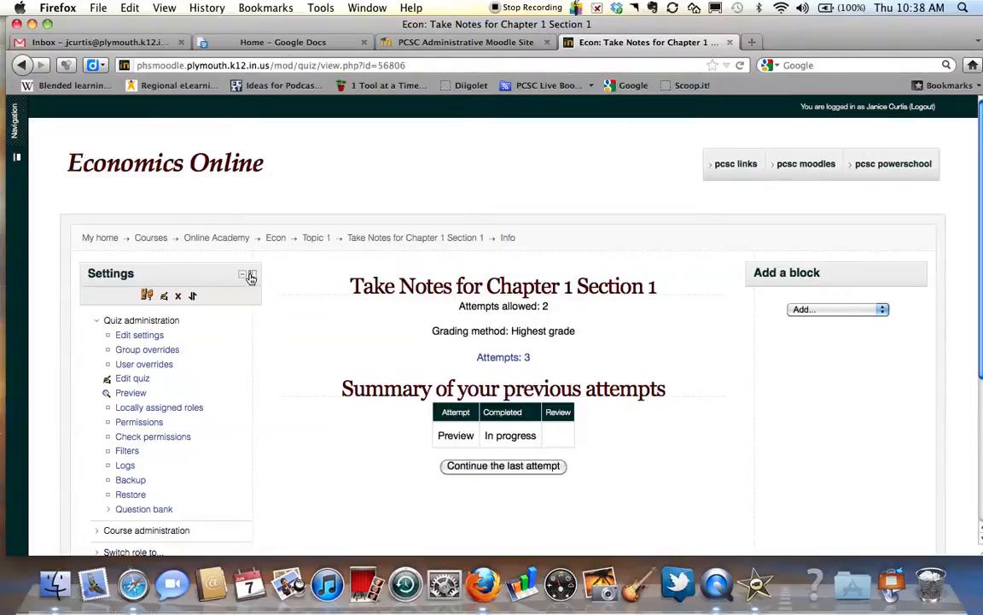
- Dock the Settings block, then return to the Econ course page via the breadcrumb
{"action": "left_click", "coordinate": [251, 275]}
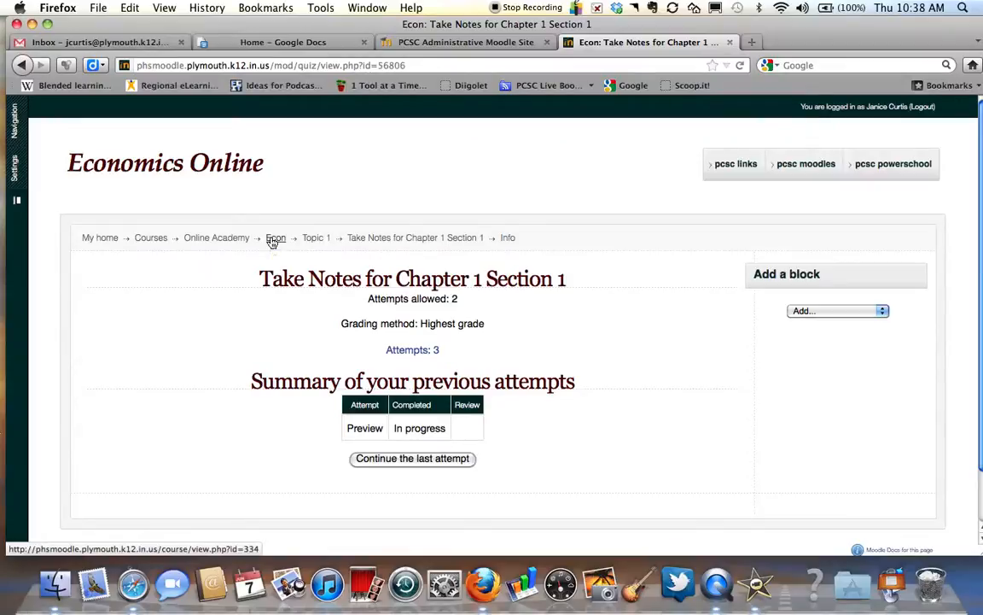
{"action": "left_click", "coordinate": [276, 238]}
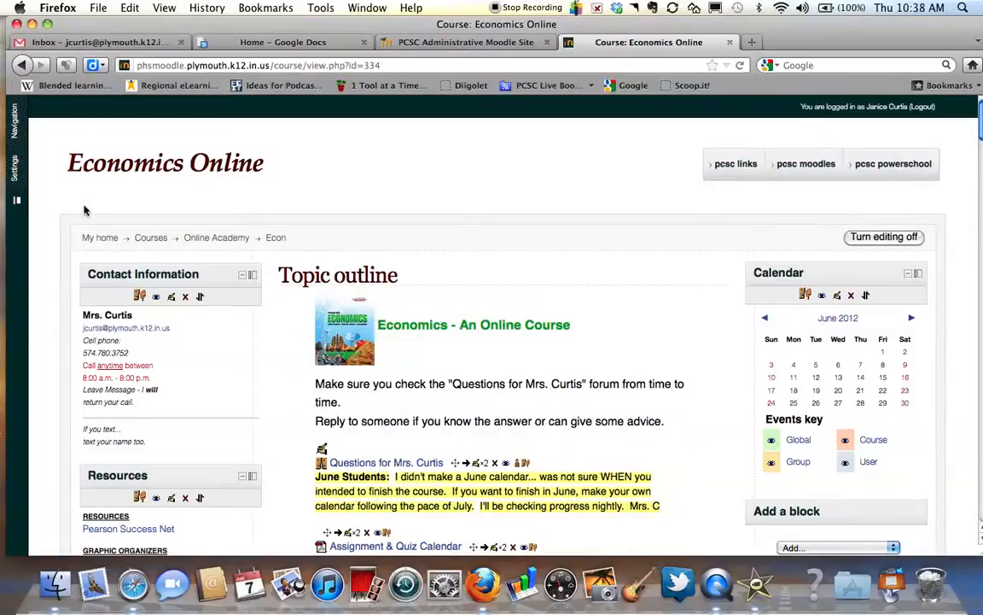
{"action": "left_click", "coordinate": [16, 167]}
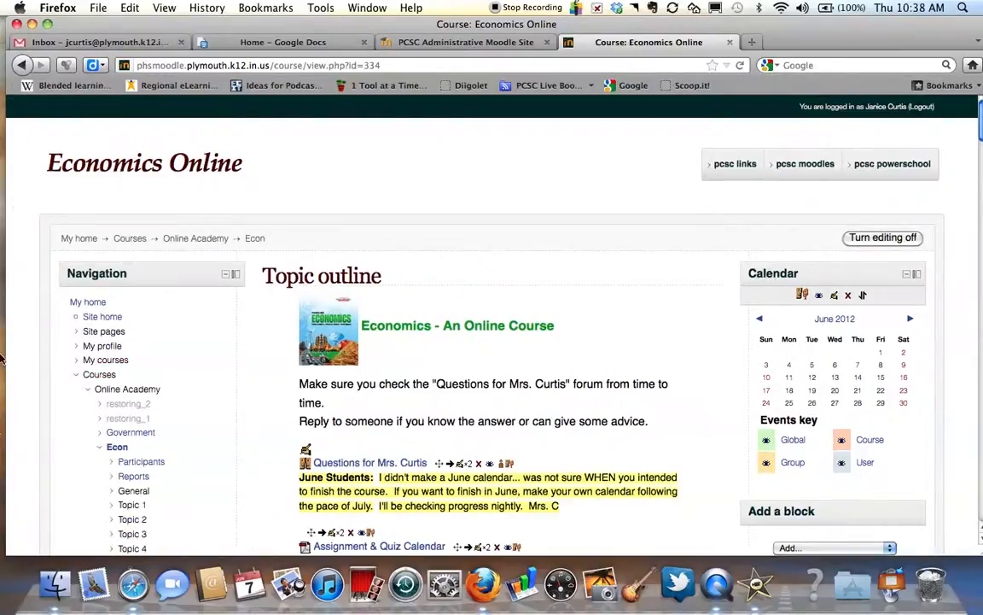
{"action": "mouse_move", "coordinate": [328, 333]}
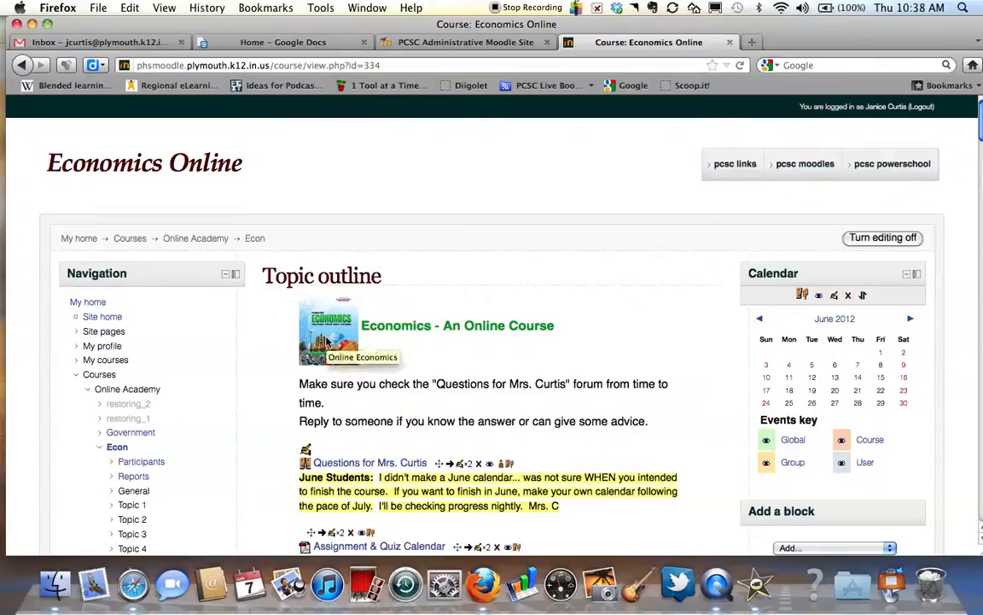